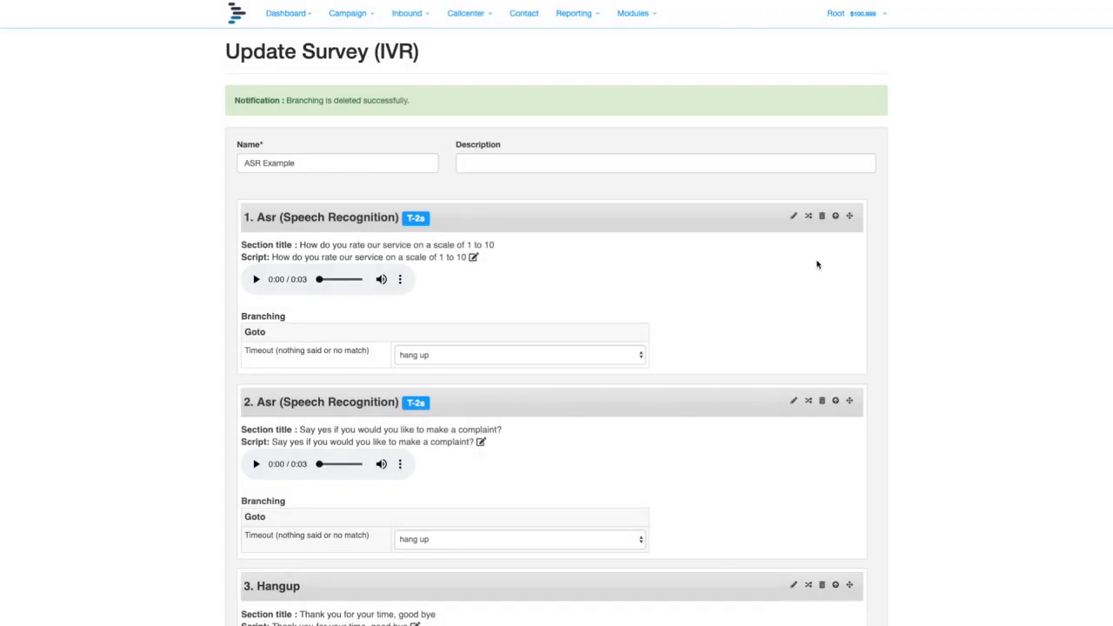
mouse_move(813, 239)
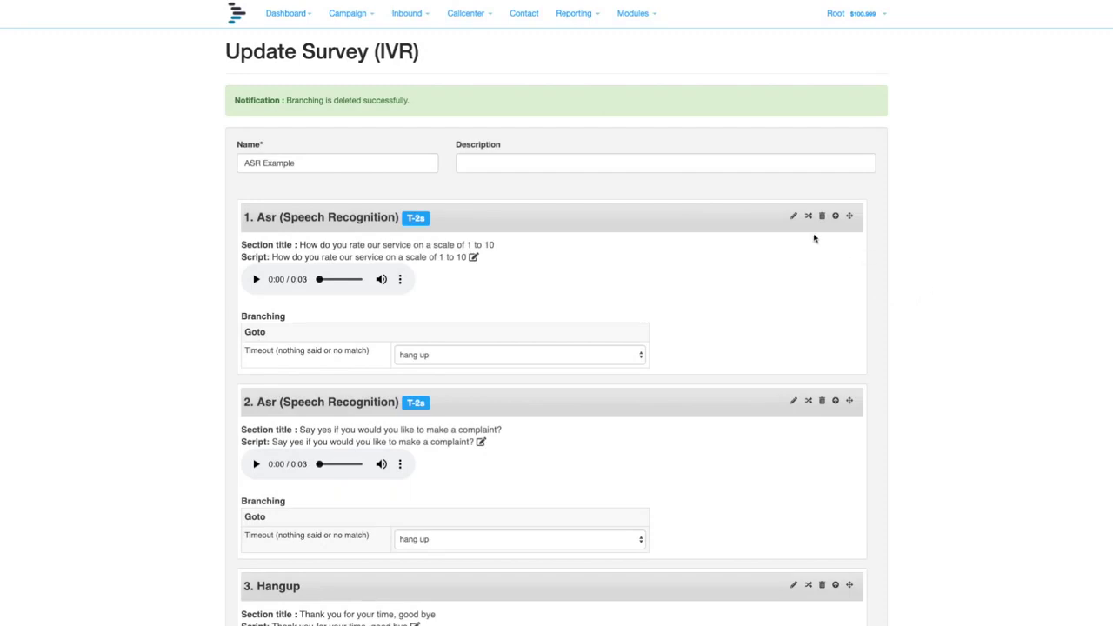
mouse_move(792, 216)
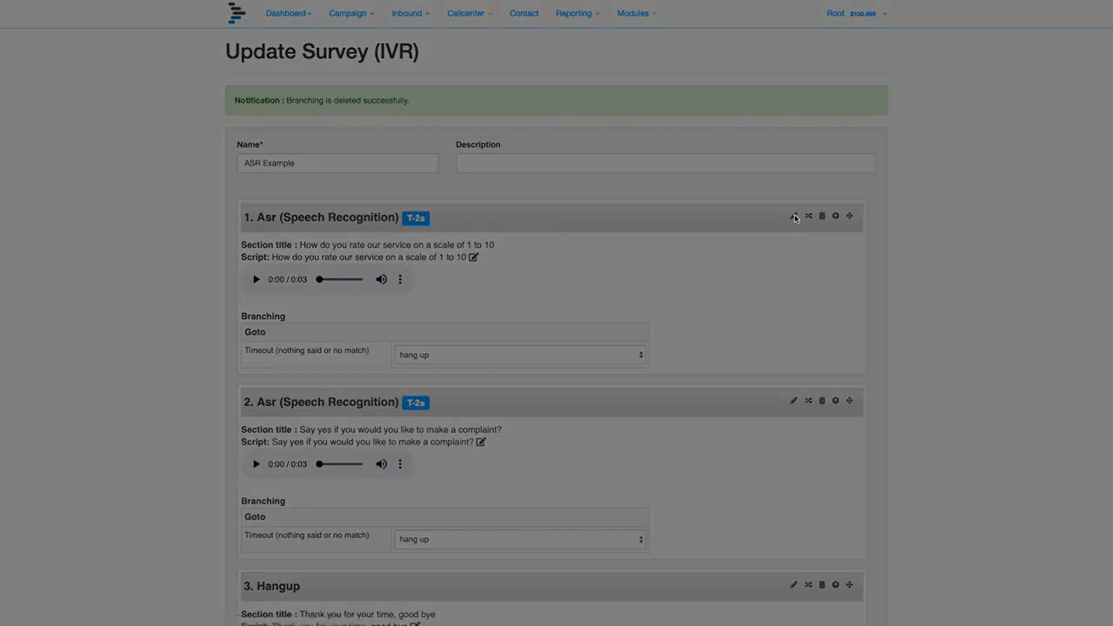
- Review and save the first rating question's section settings
click(792, 216)
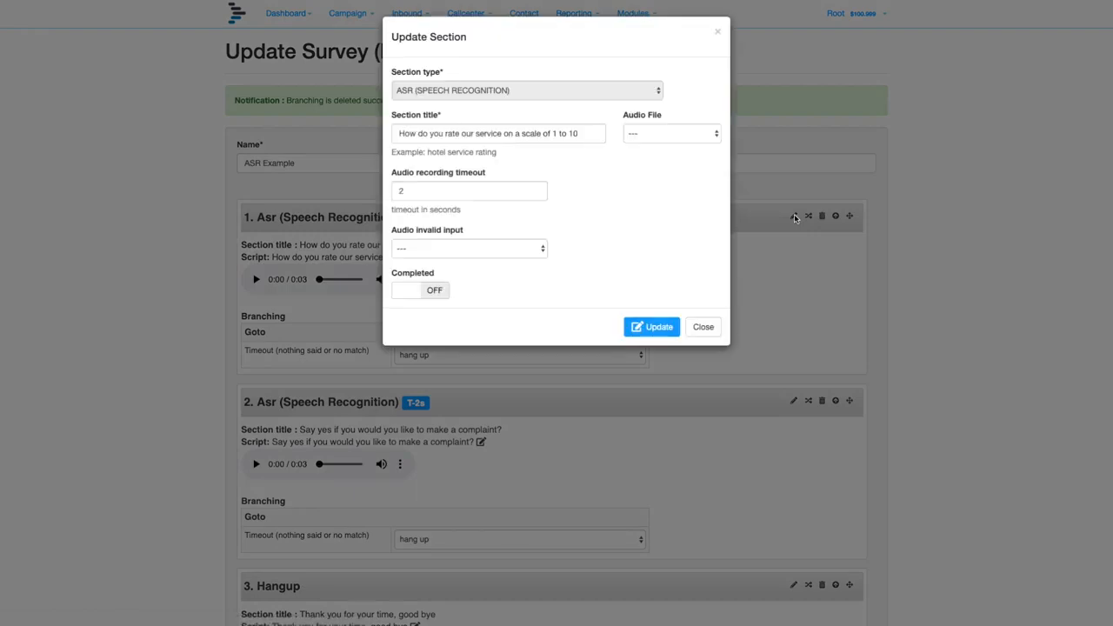
mouse_move(443, 128)
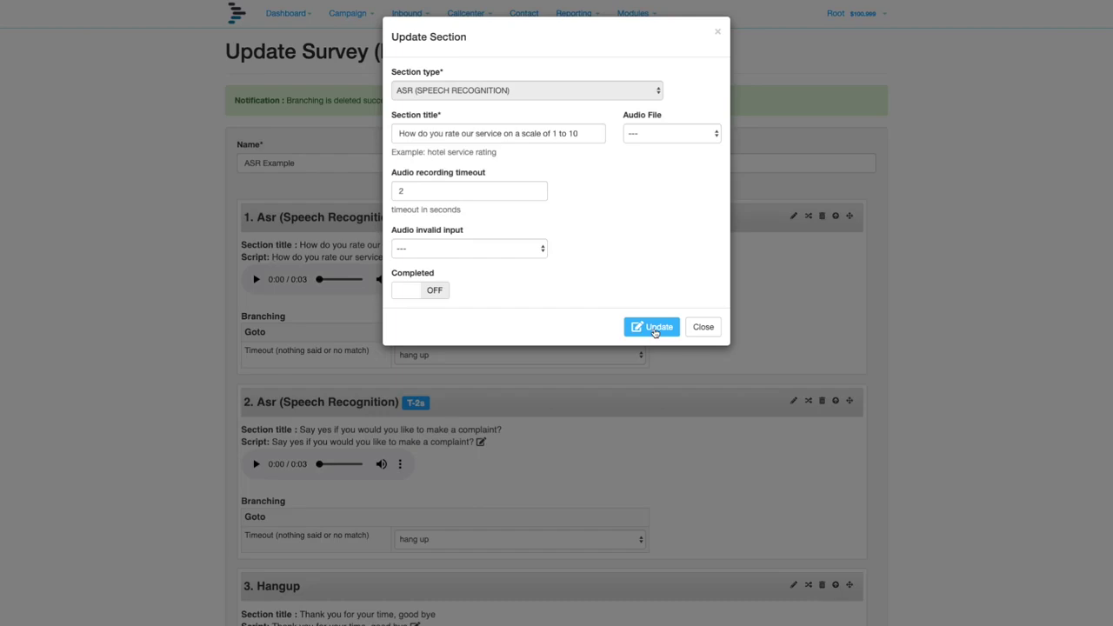
click(652, 327)
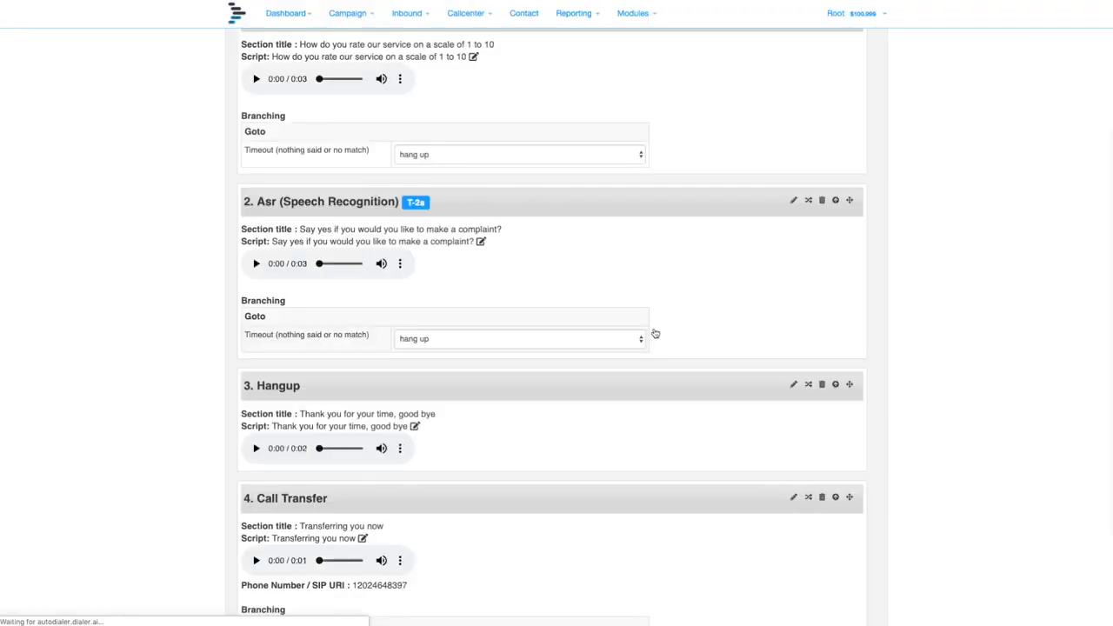
mouse_move(660, 258)
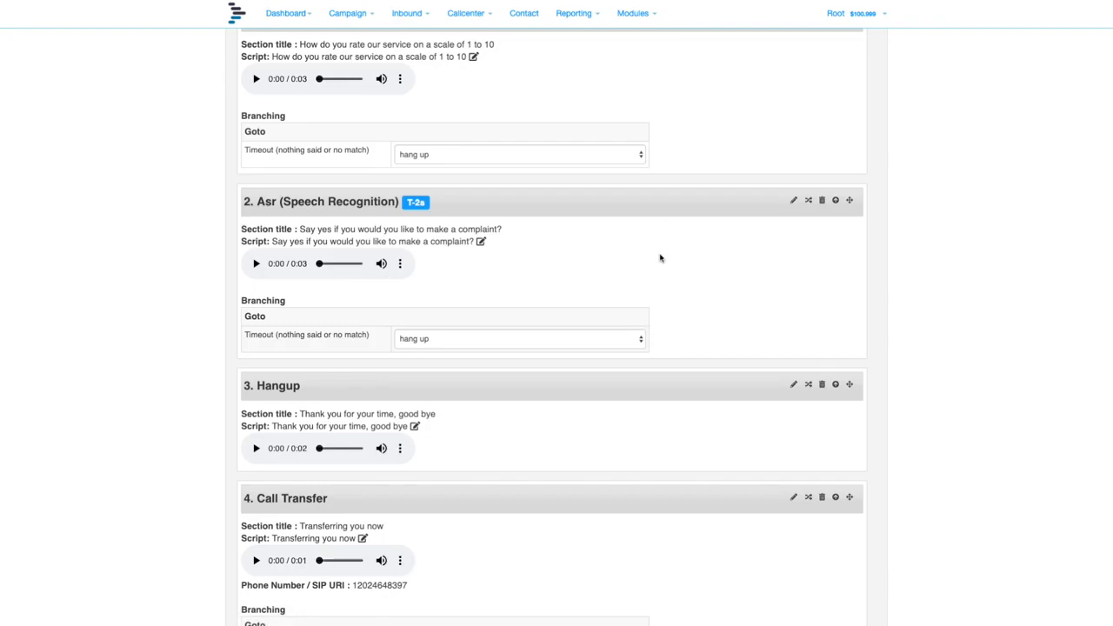
scroll(up, 3)
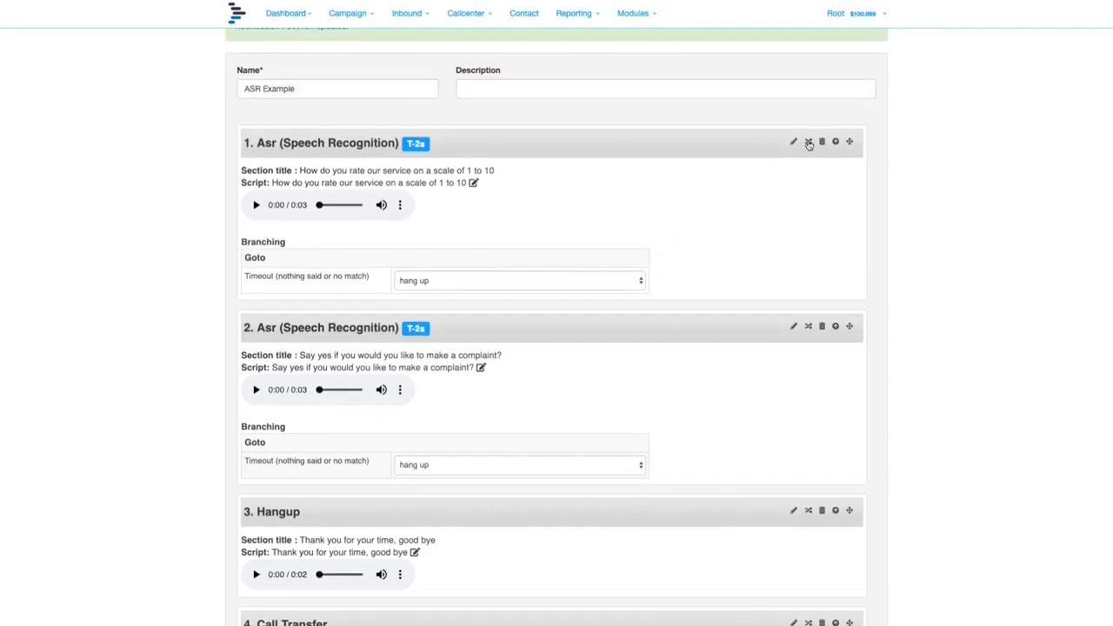
- Add a word branch sending answers 1,2,3,4,5,6 to the complaint question
click(807, 142)
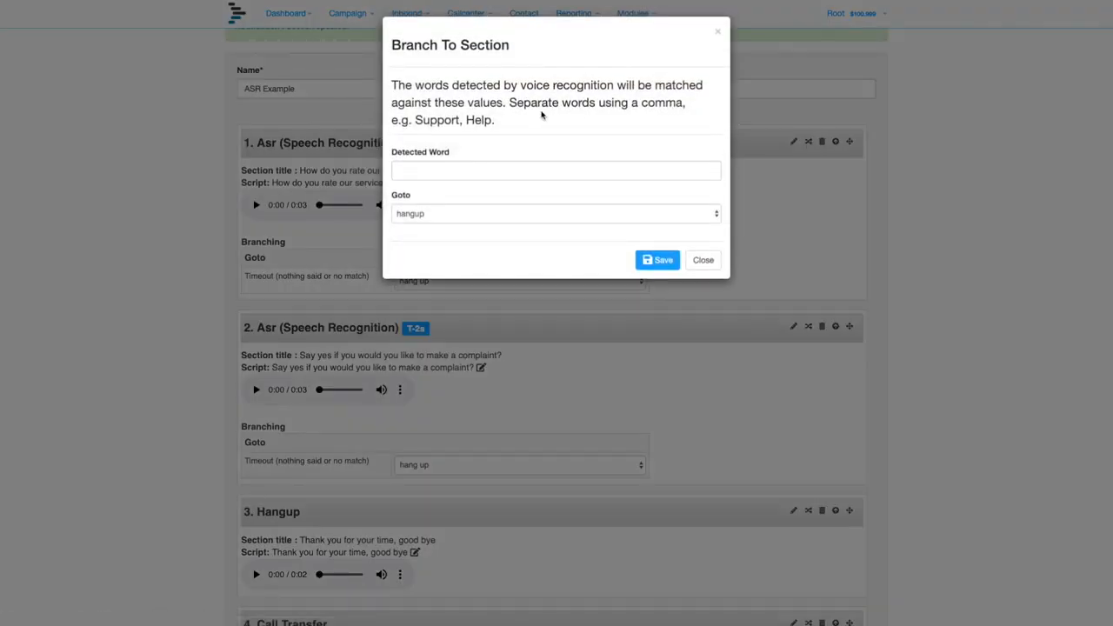
click(556, 170)
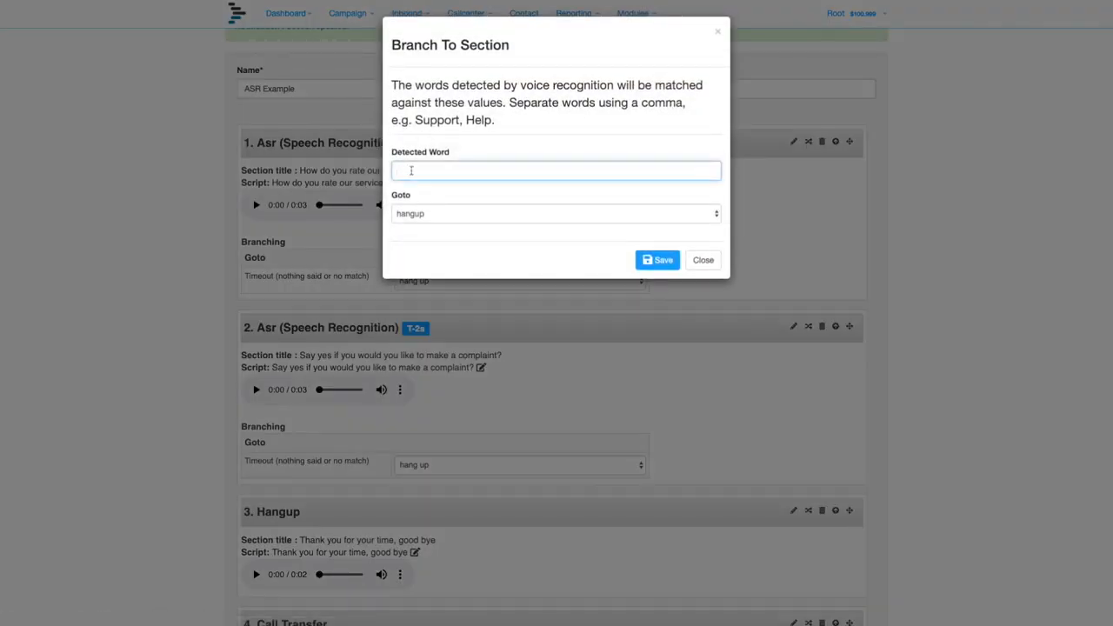
text(1)
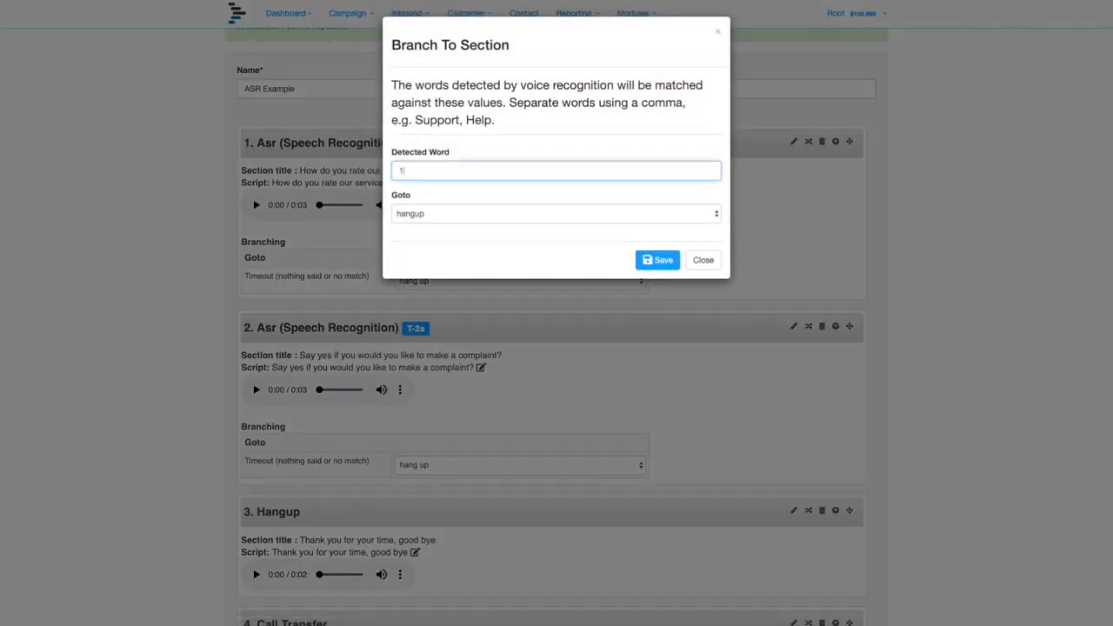
text(2,3,4)
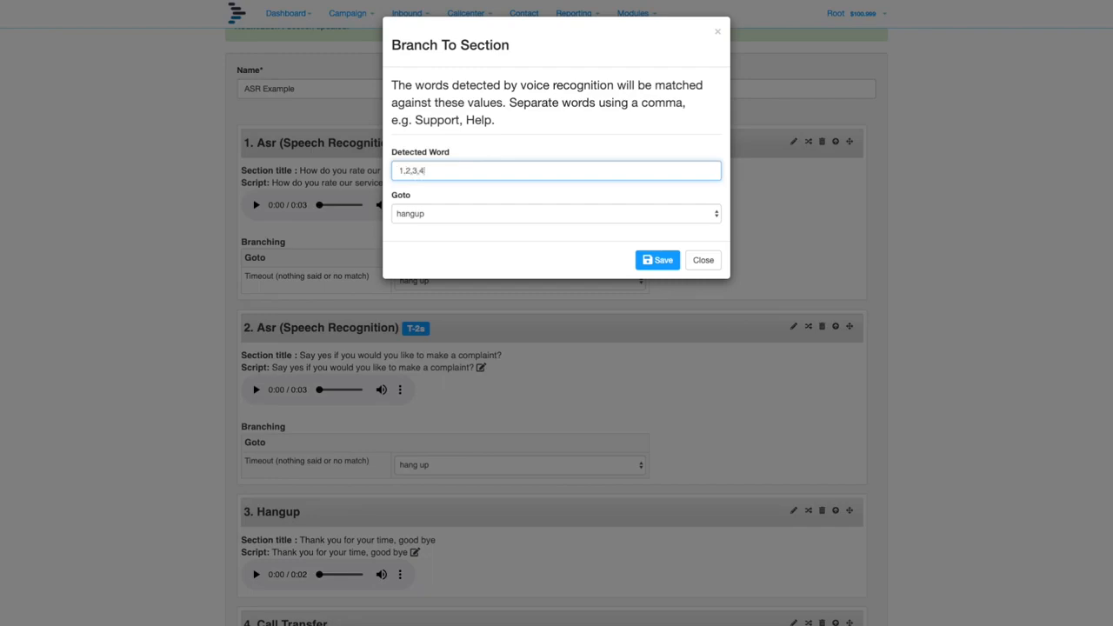
text(,5,6)
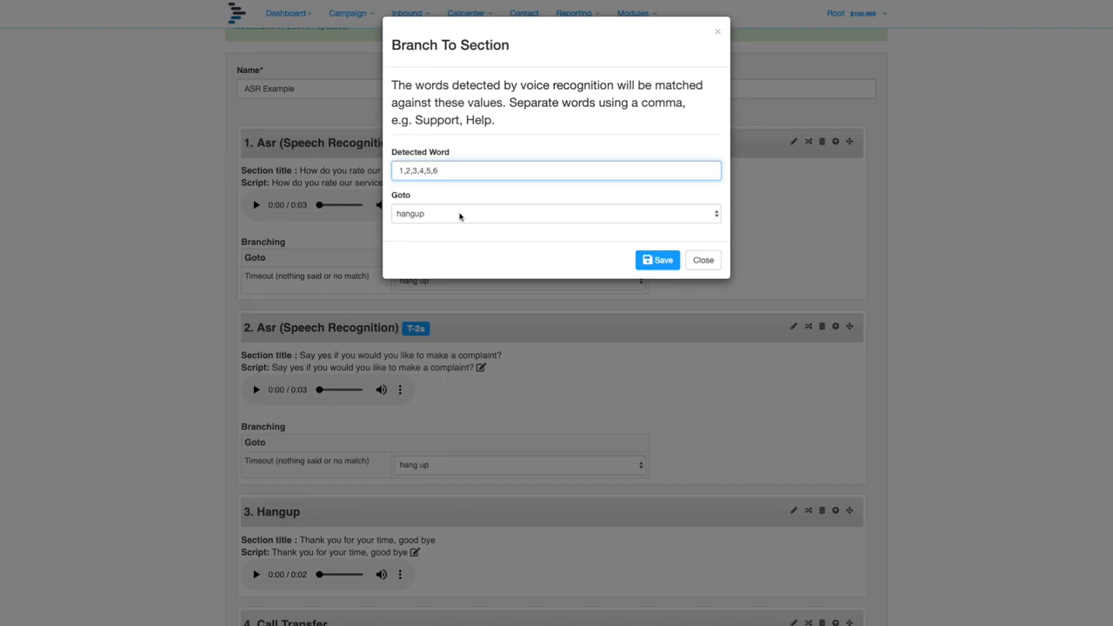
click(556, 212)
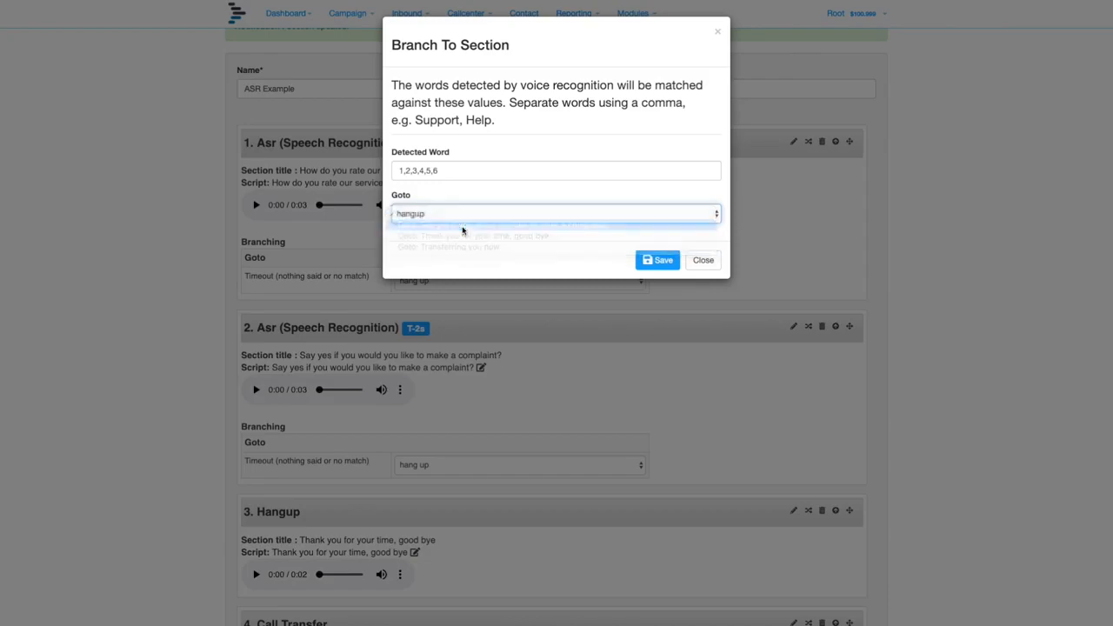
click(657, 259)
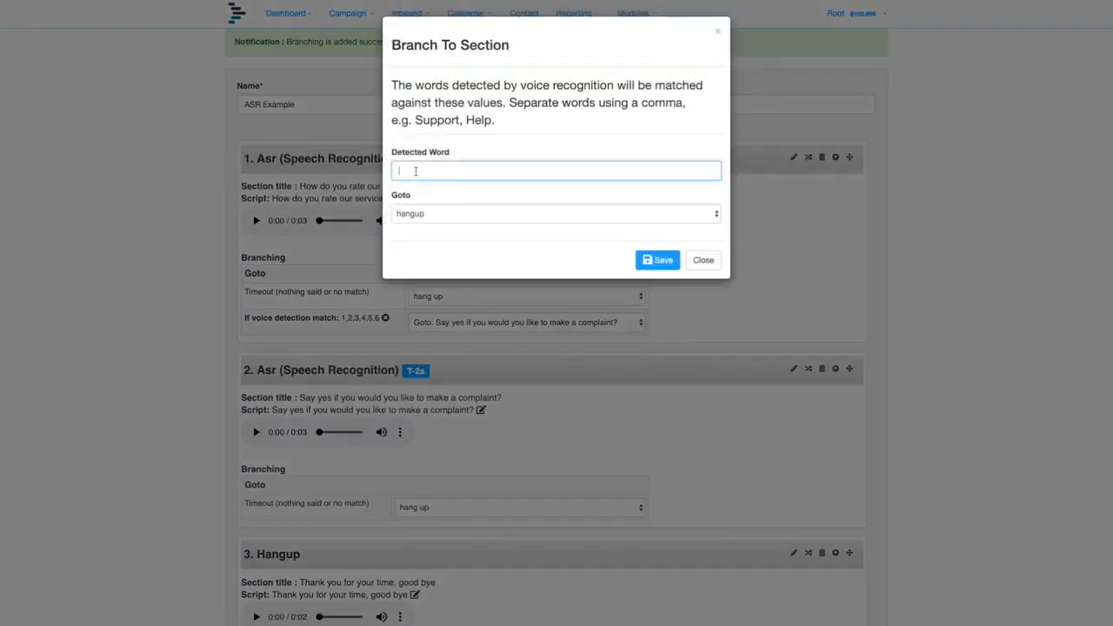
- Add a second branch routing answers 7,8,9,10 to the goodbye section
text(7,8,9,)
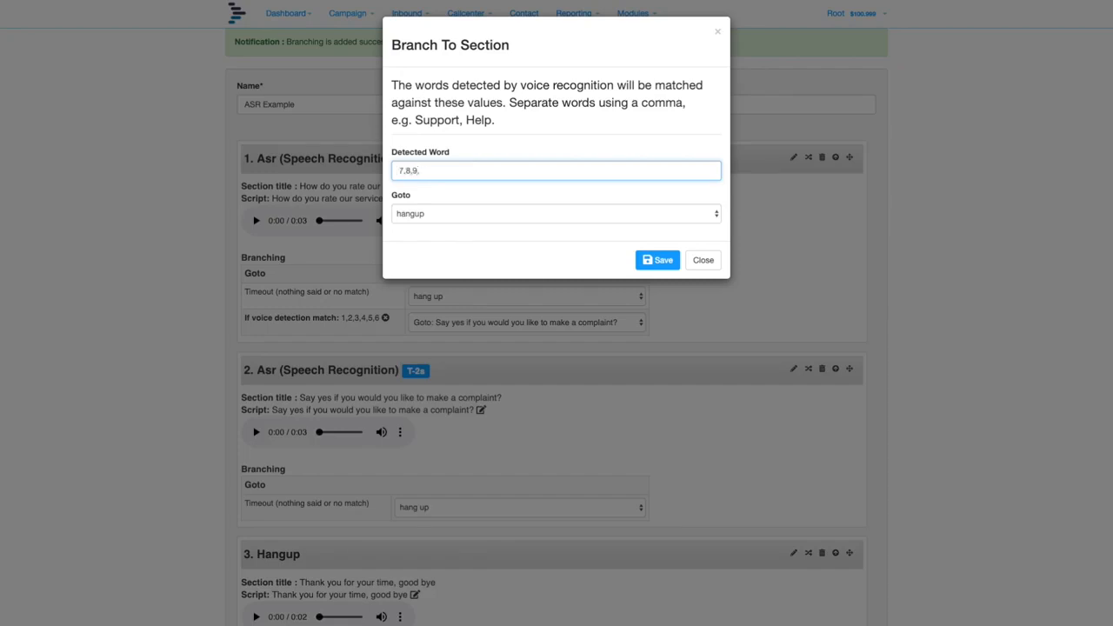
click(556, 212)
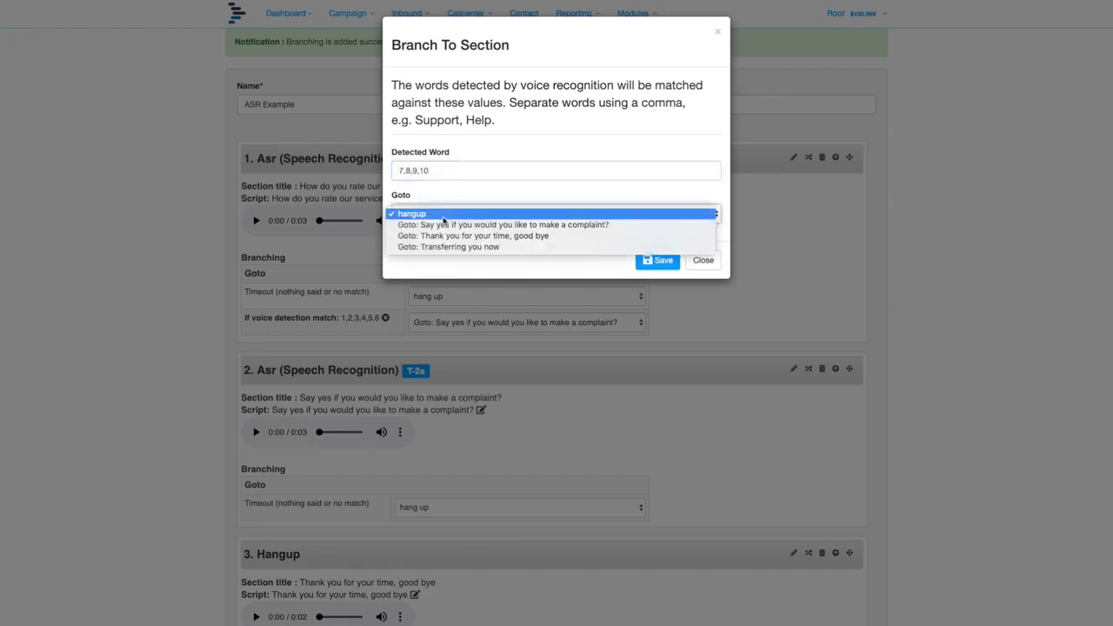
click(473, 236)
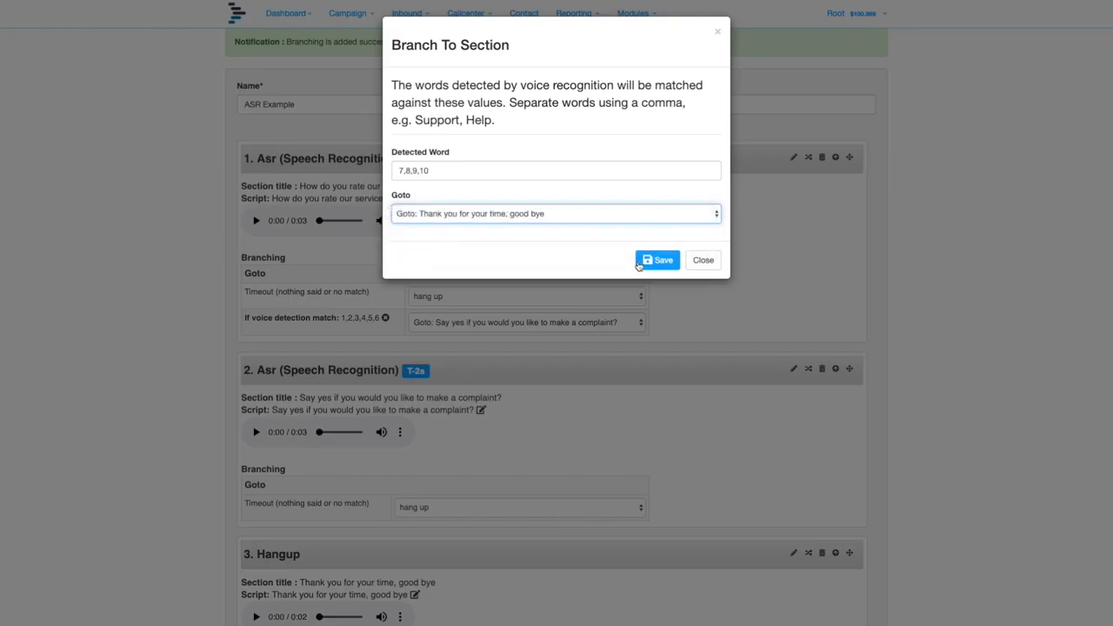
click(657, 259)
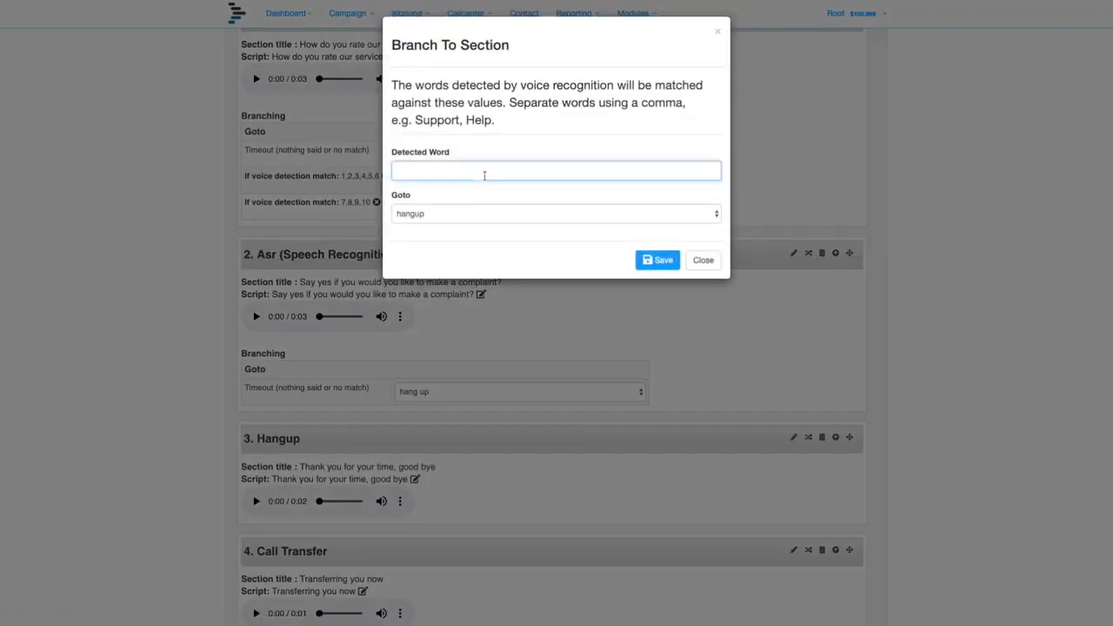
- Branch the complaint question: 'yes' to Transferring you now, 'no' to Thank you for your time, good bye
click(556, 212)
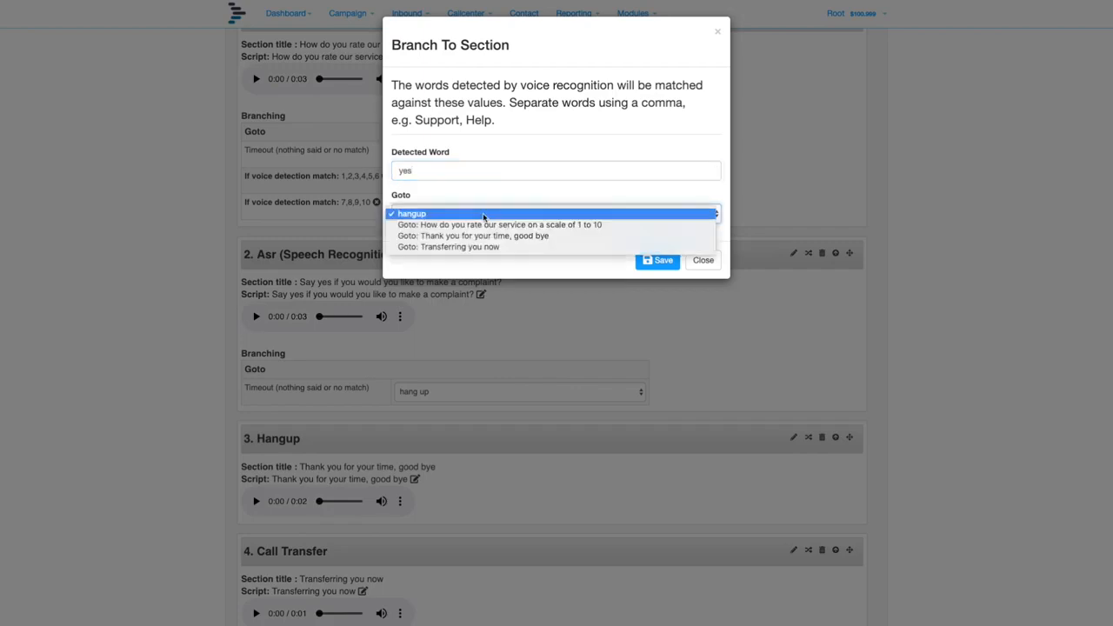
mouse_move(448, 247)
text(n)
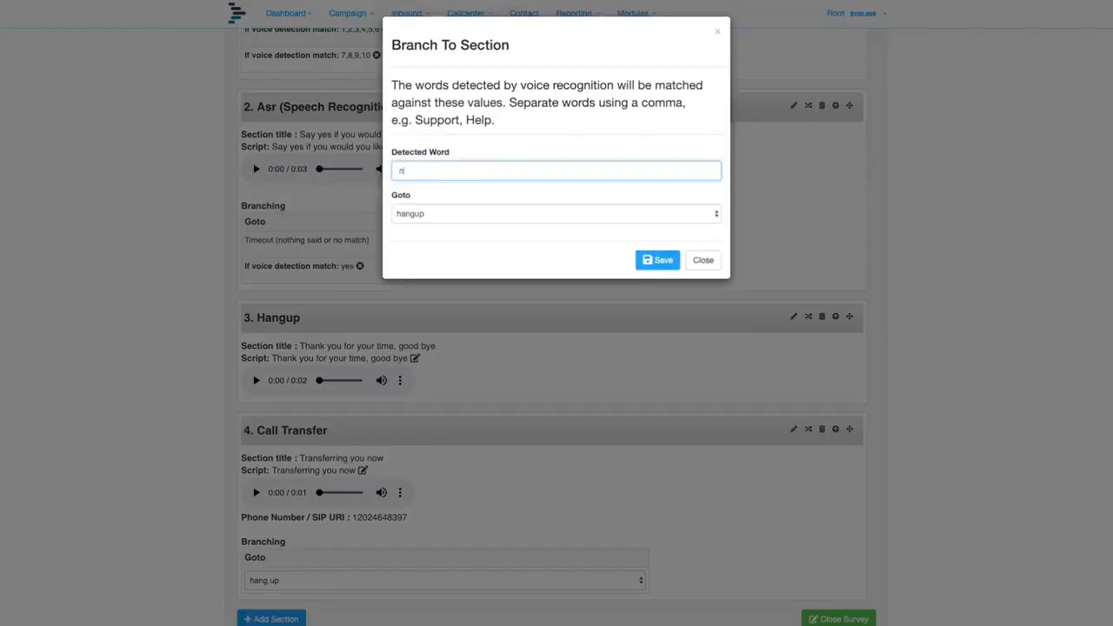
click(557, 212)
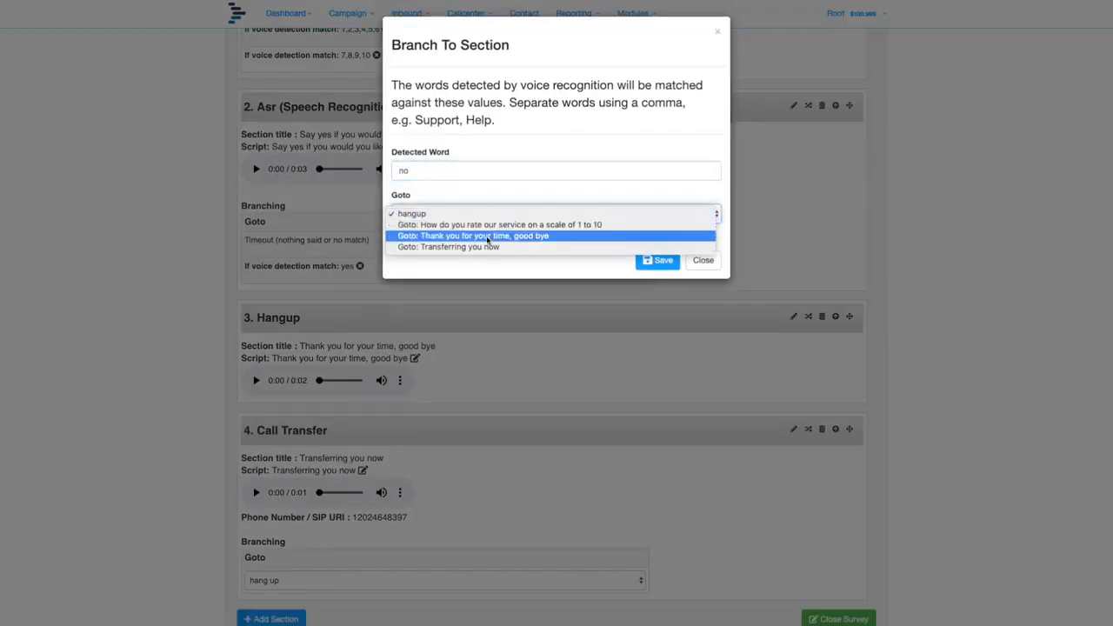
click(657, 261)
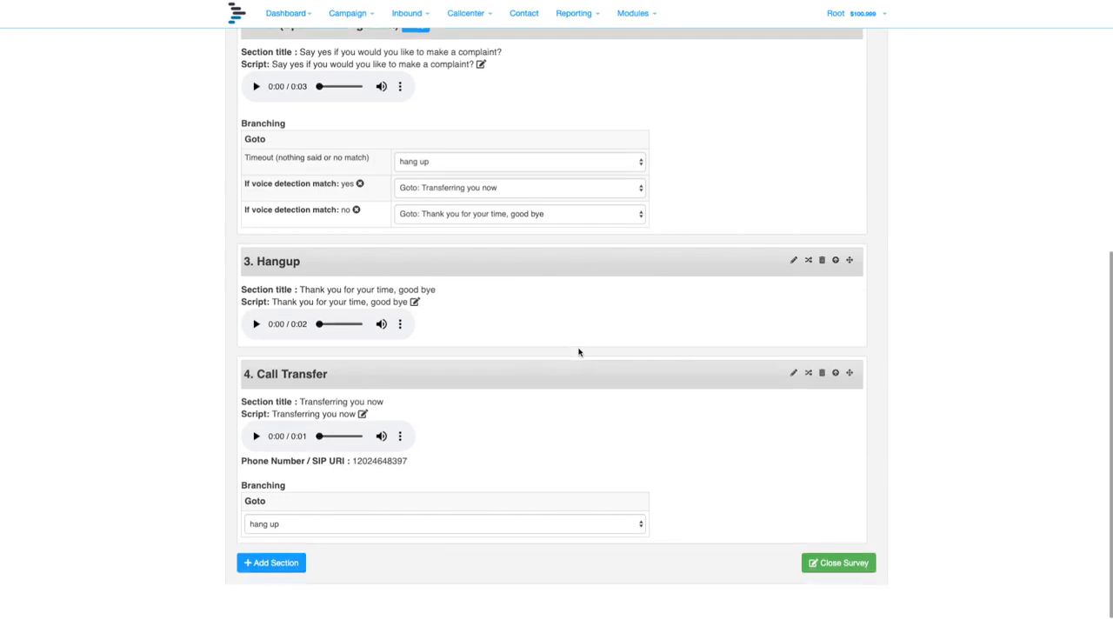
scroll(up, 3)
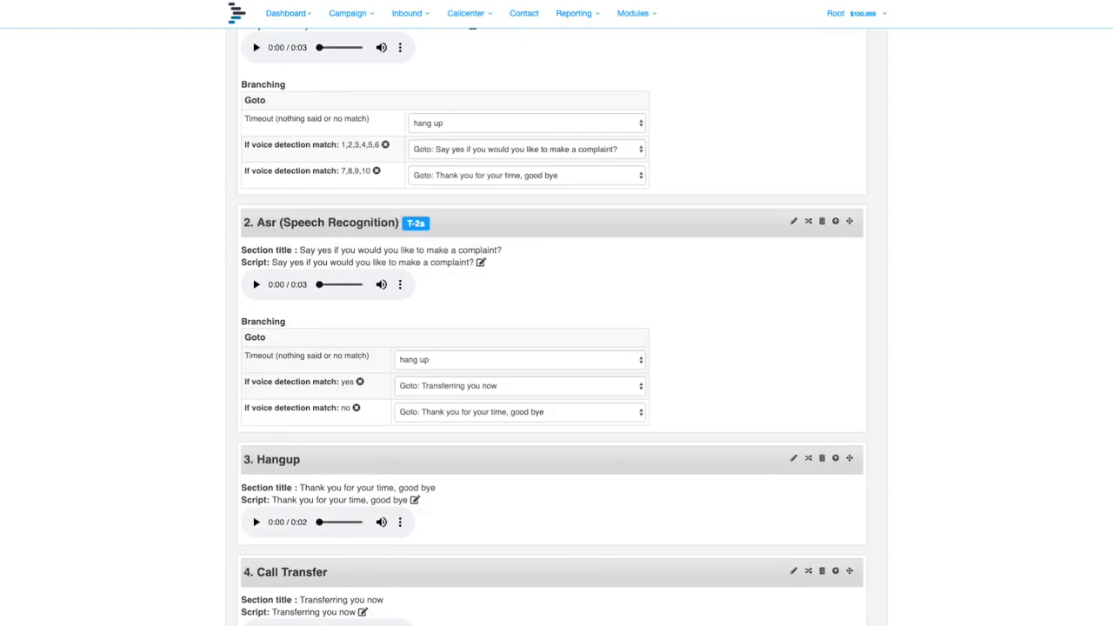